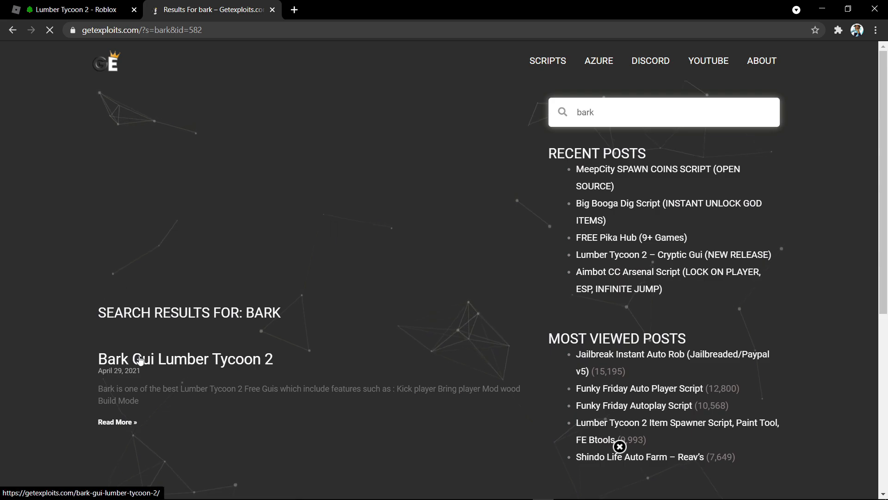
# - Open the 'Bark Gui Lumber Tycoon 2' post on getexploits.com and scroll to its script link
pyautogui.click(185, 359)
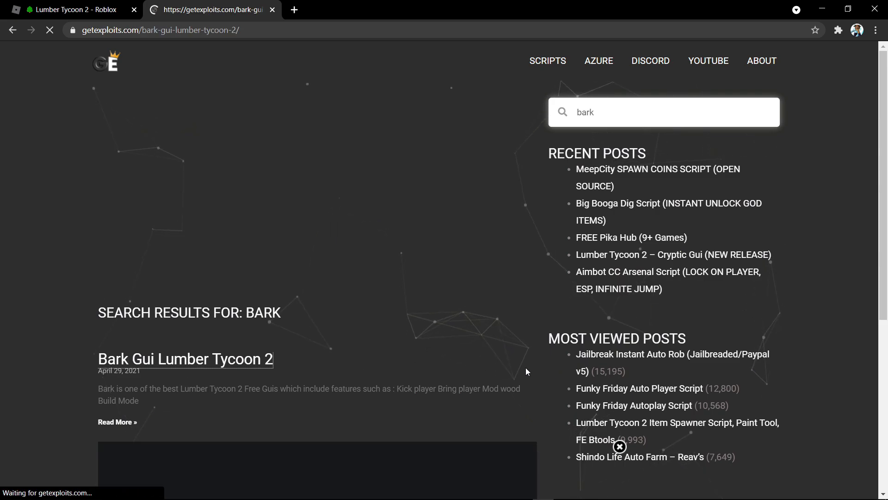
pyautogui.click(185, 359)
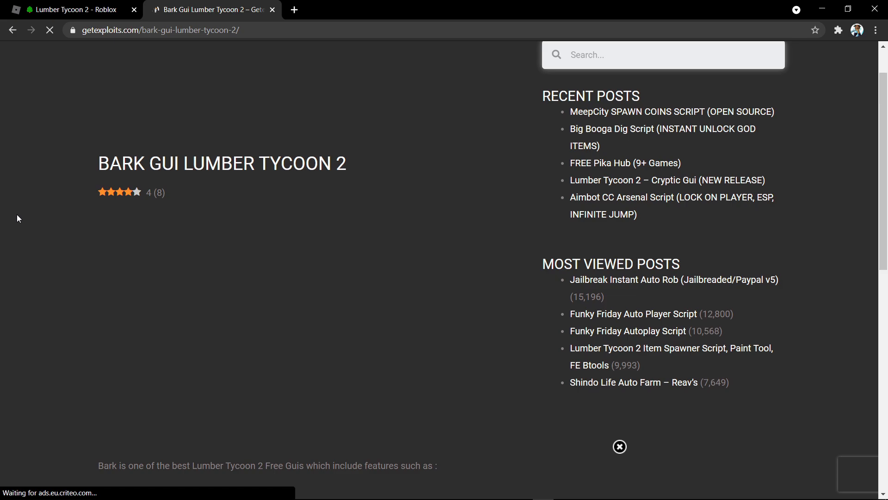
pyautogui.scroll(-3)
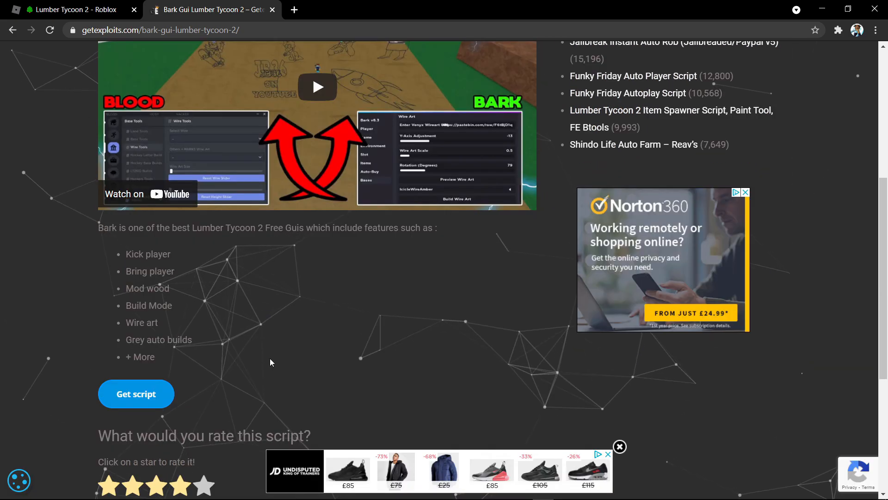
pyautogui.moveTo(390, 407)
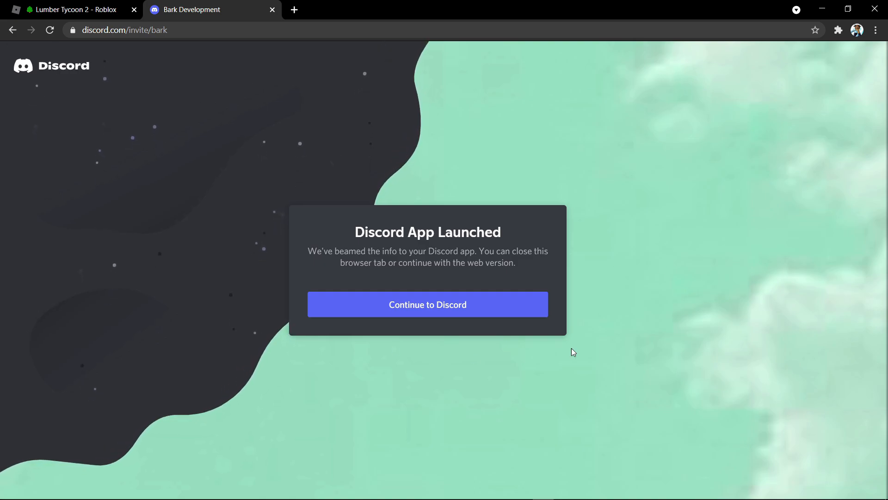
pyautogui.moveTo(389, 264)
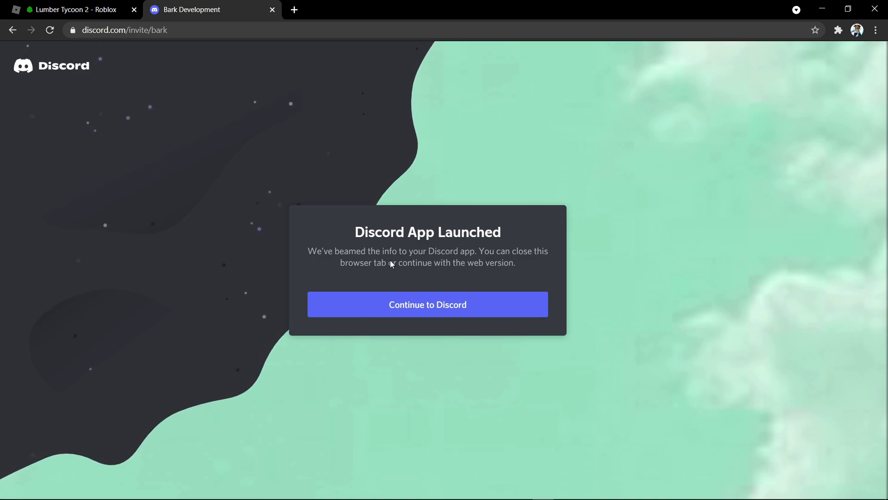
pyautogui.moveTo(532, 246)
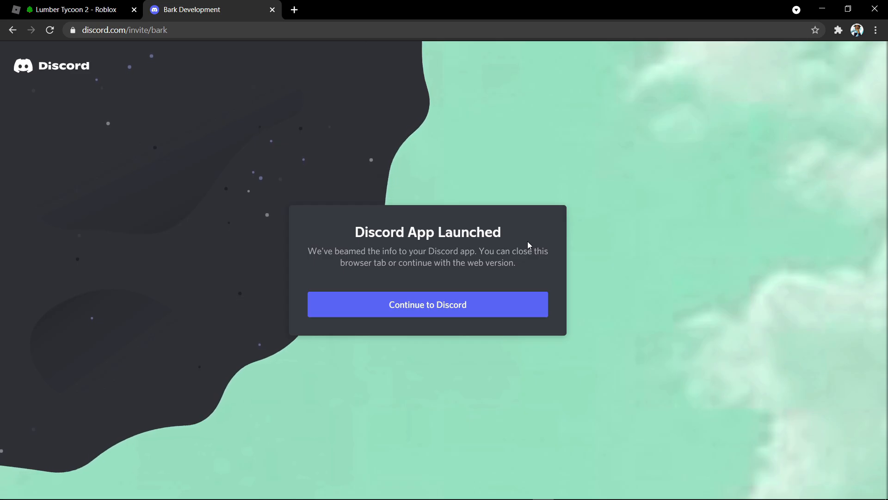
# - Launch the Bark Development Discord invite in the Discord app
pyautogui.click(72, 9)
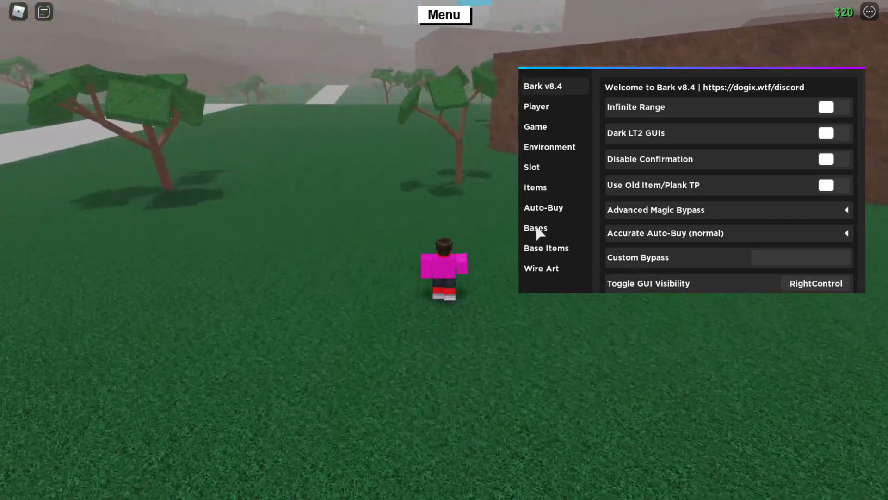
# - Show Bark v8.4's Bases tab with gray-base auto-build and Build Mode options
pyautogui.click(535, 227)
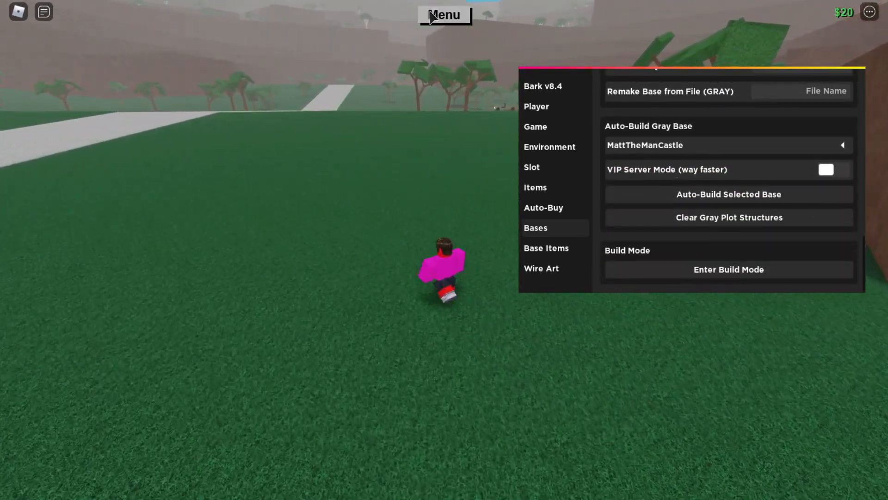
pyautogui.click(444, 15)
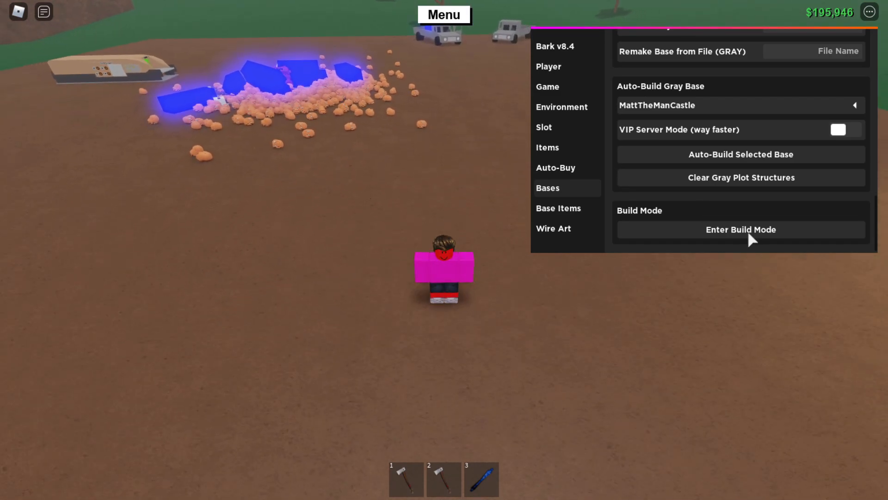
# - Turn on Bark's Build Mode to cover the plot with a building grid
pyautogui.click(740, 229)
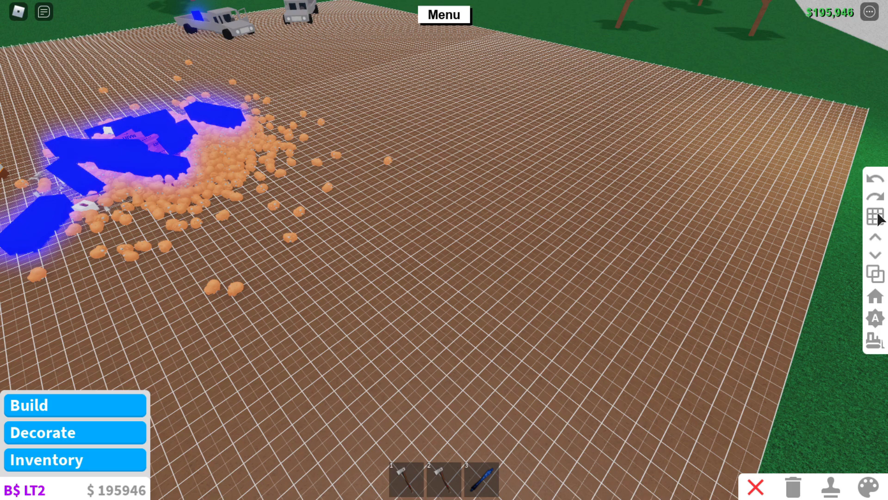
pyautogui.click(876, 216)
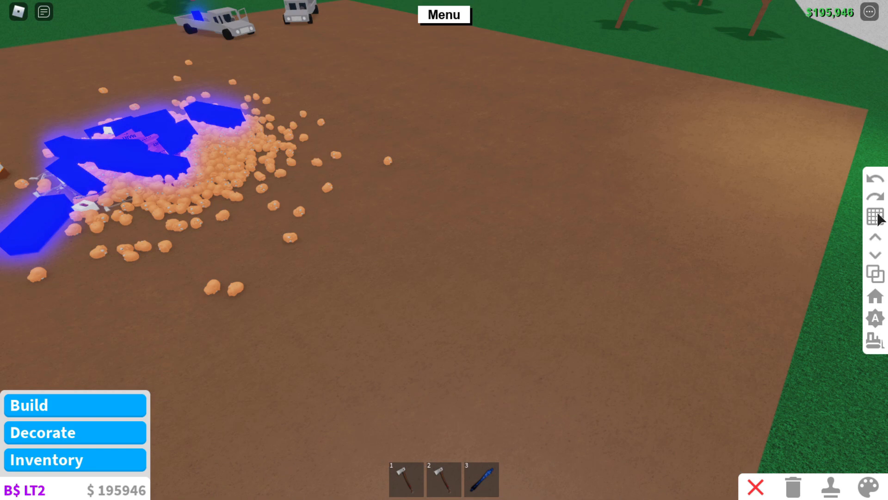
pyautogui.click(874, 218)
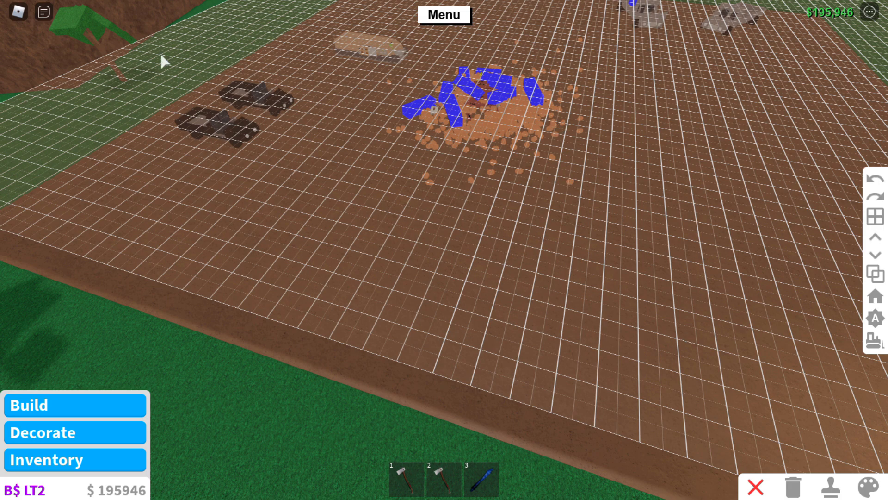
pyautogui.moveTo(780, 143)
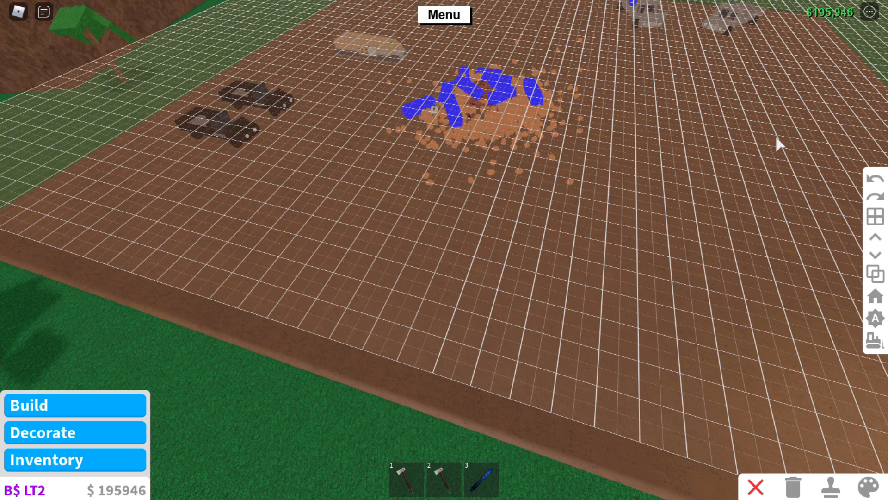
pyautogui.moveTo(316, 378)
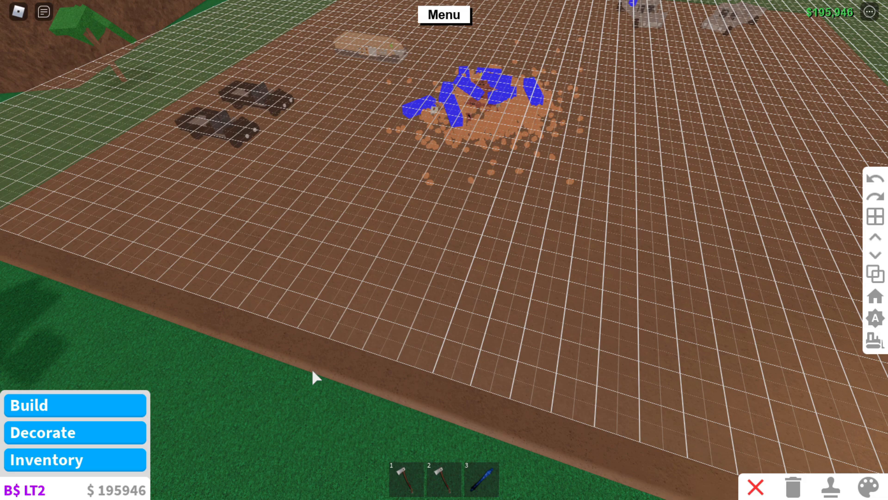
pyautogui.moveTo(470, 170)
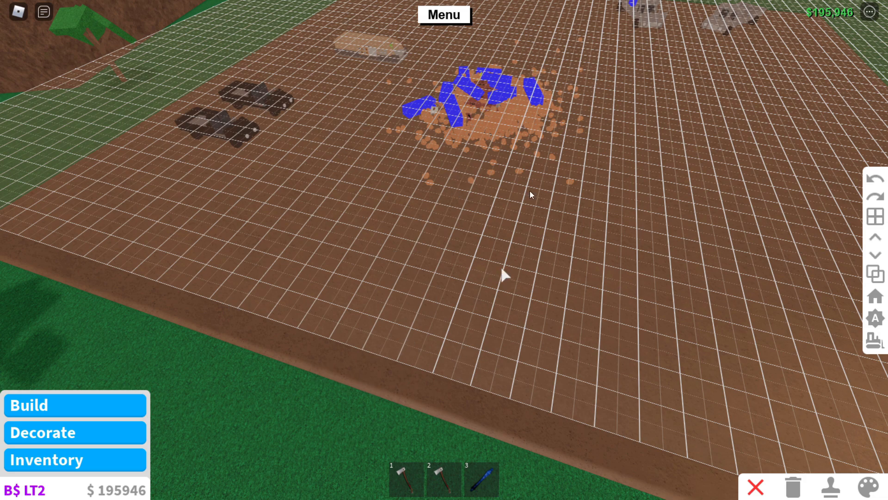
pyautogui.moveTo(643, 94)
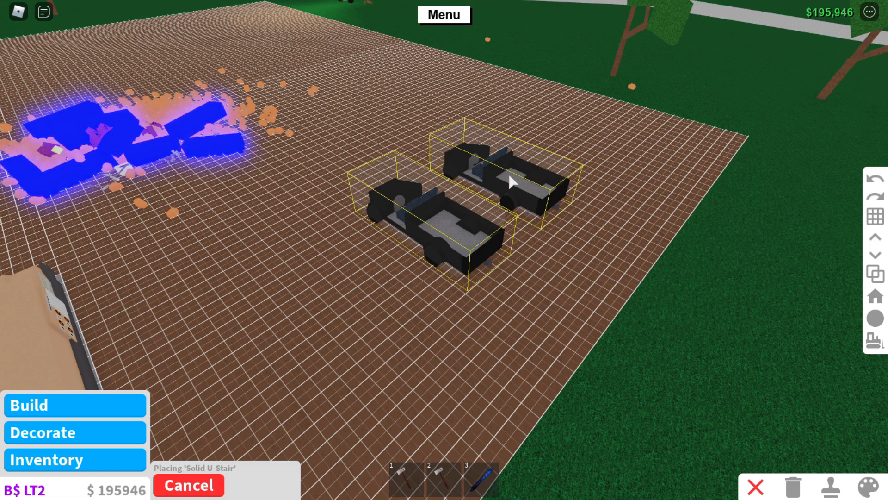
pyautogui.moveTo(490, 156)
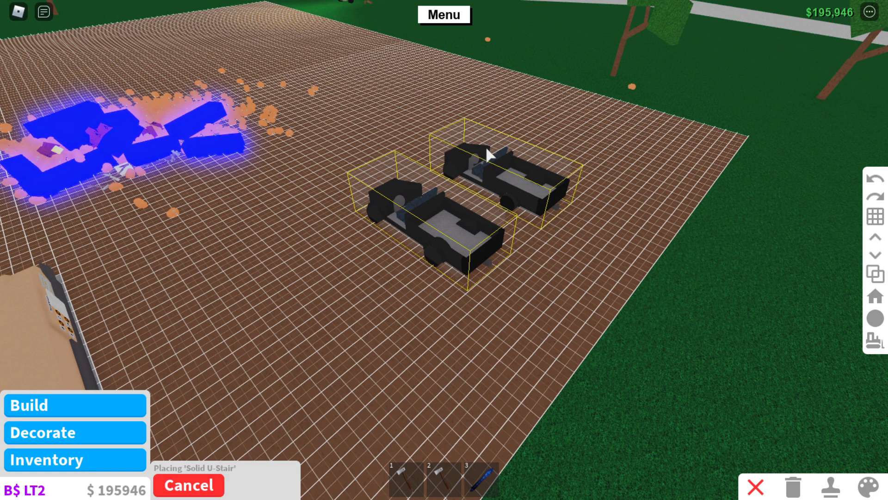
pyautogui.moveTo(532, 80)
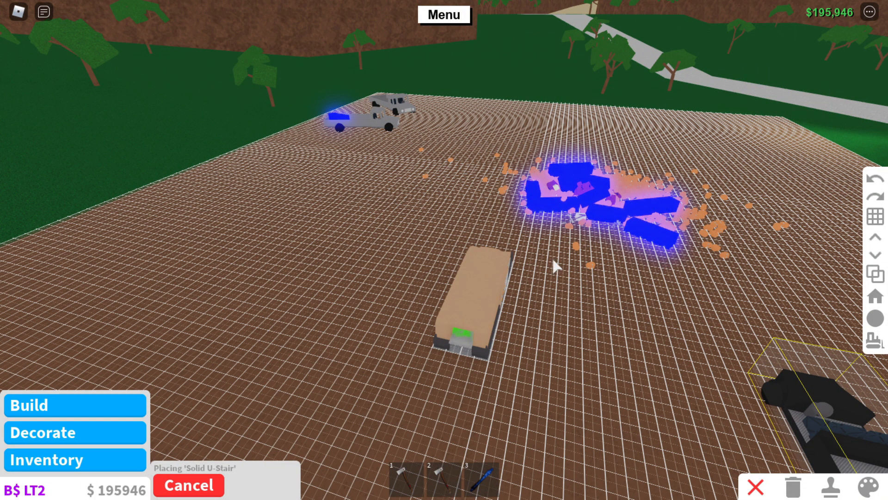
pyautogui.moveTo(793, 353)
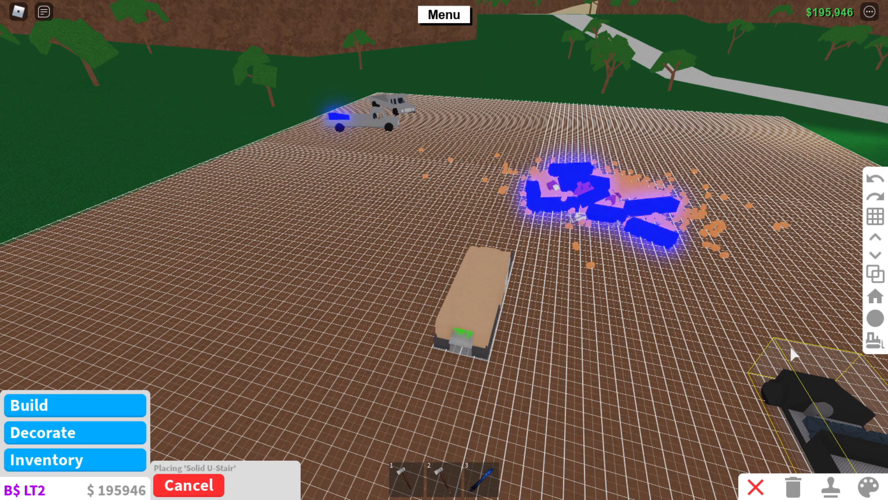
pyautogui.moveTo(54, 312)
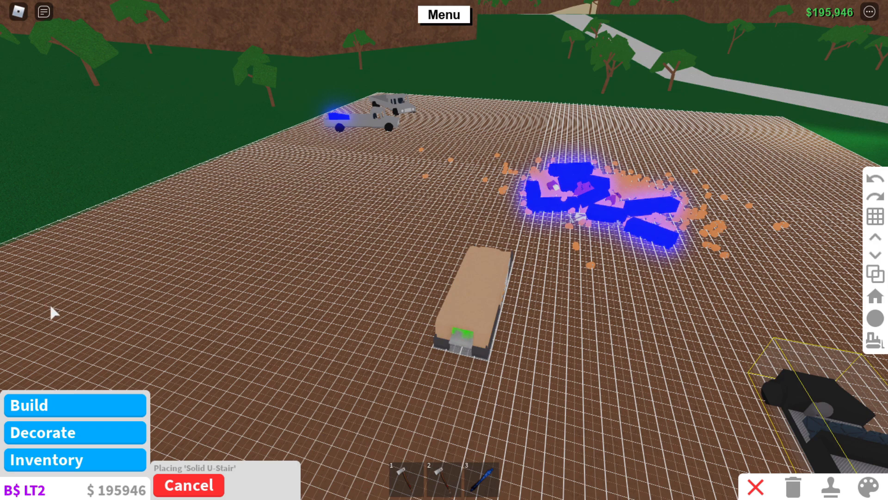
pyautogui.moveTo(884, 280)
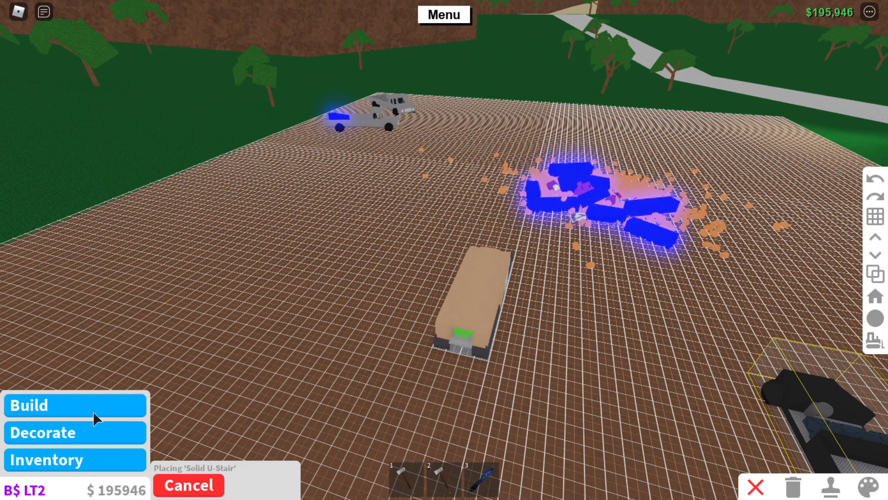
# - Show the Build categories: Other, Furniture, Doors, Walls, Floors and Wedges
pyautogui.click(28, 404)
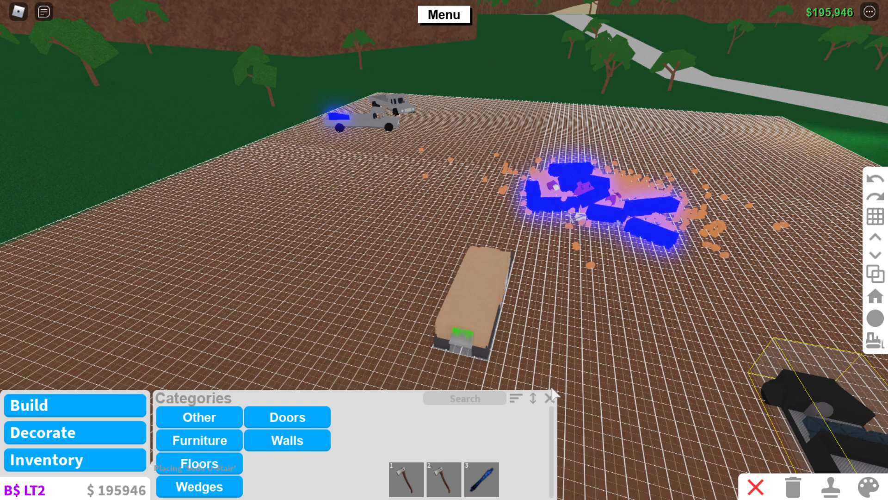
pyautogui.moveTo(374, 39)
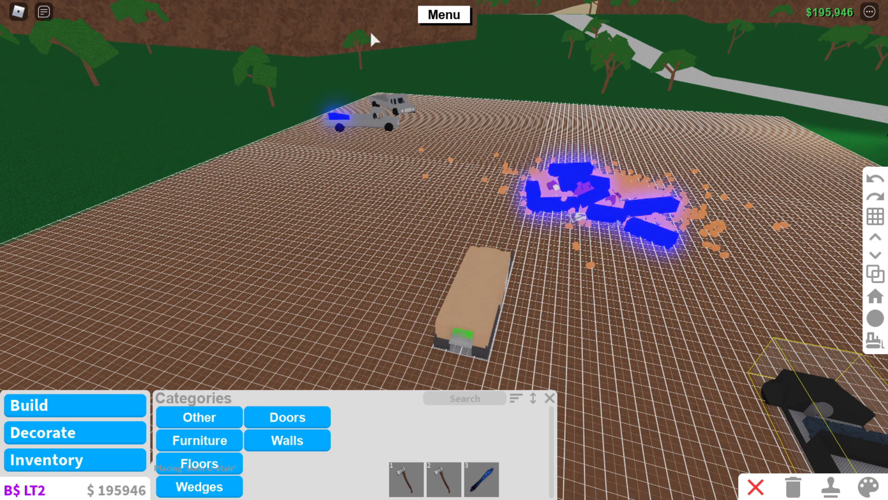
pyautogui.moveTo(754, 258)
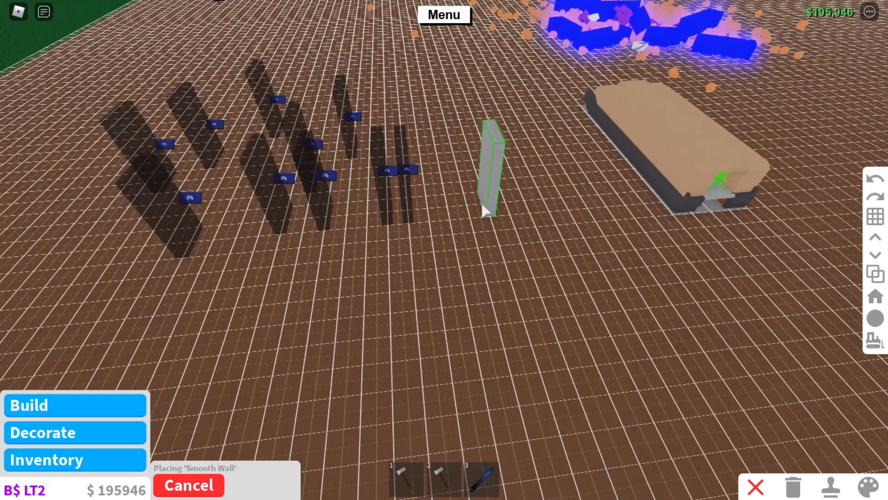
pyautogui.moveTo(356, 272)
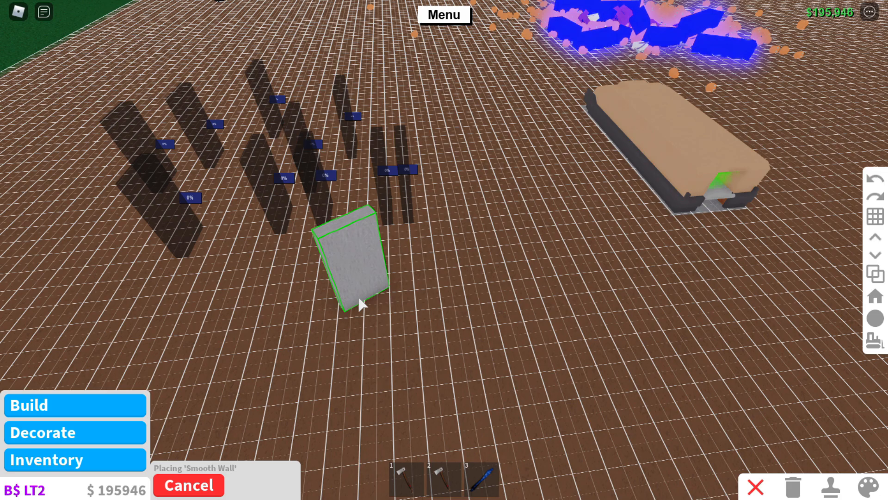
pyautogui.moveTo(496, 349)
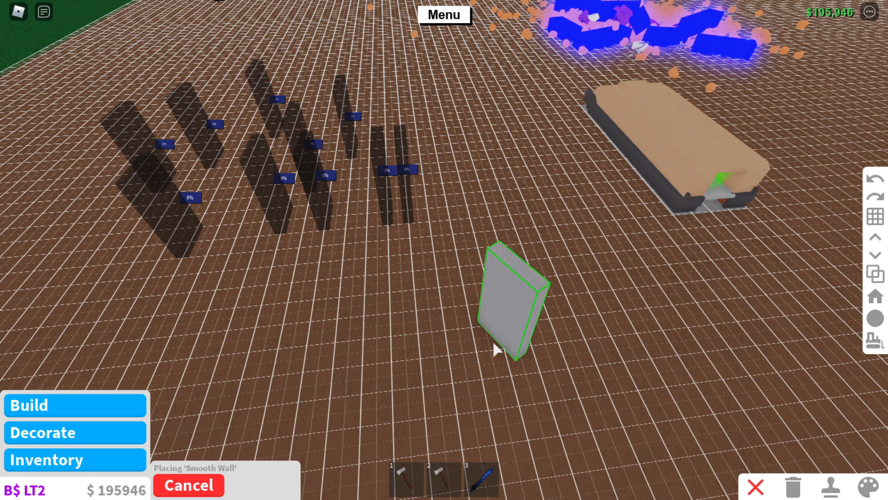
pyautogui.moveTo(396, 244)
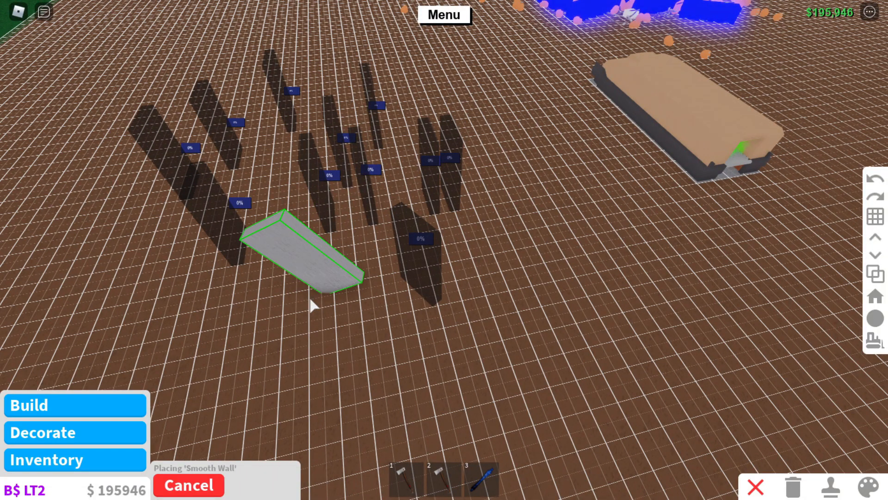
pyautogui.moveTo(357, 329)
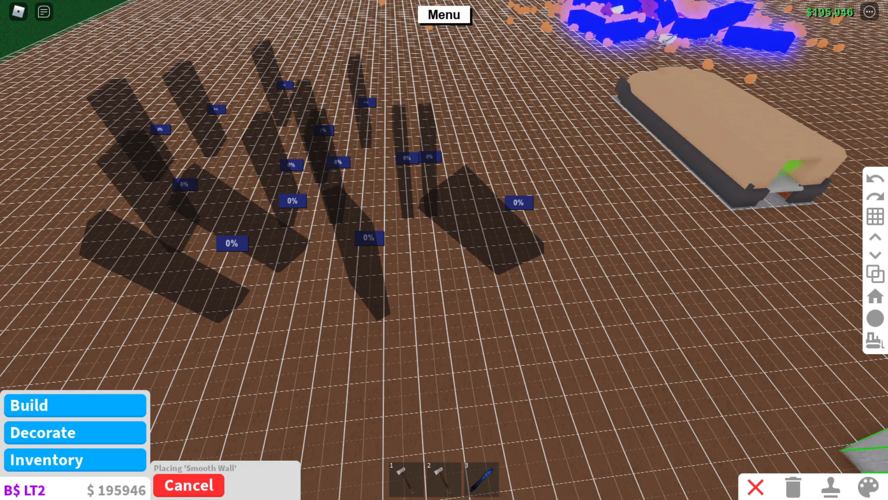
# - Place another Smooth Wall blueprint on the plot
pyautogui.click(189, 485)
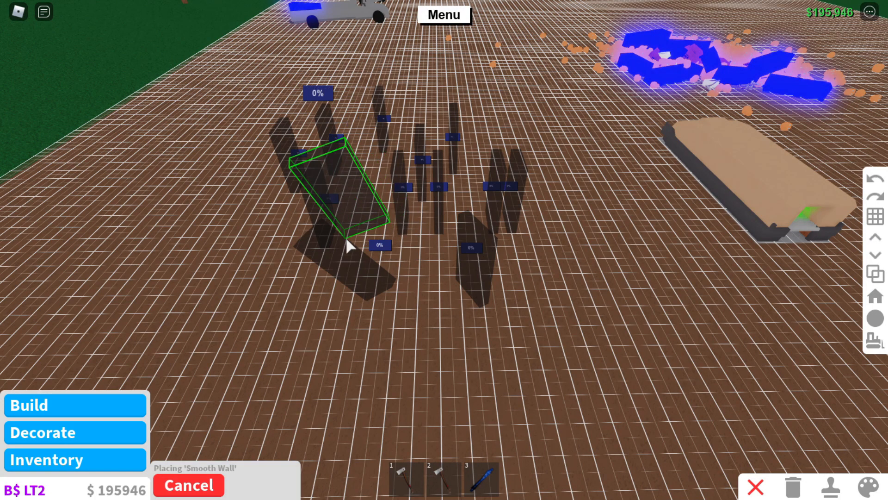
# - Set down one more Smooth Wall blueprint beside the cluster
pyautogui.click(189, 485)
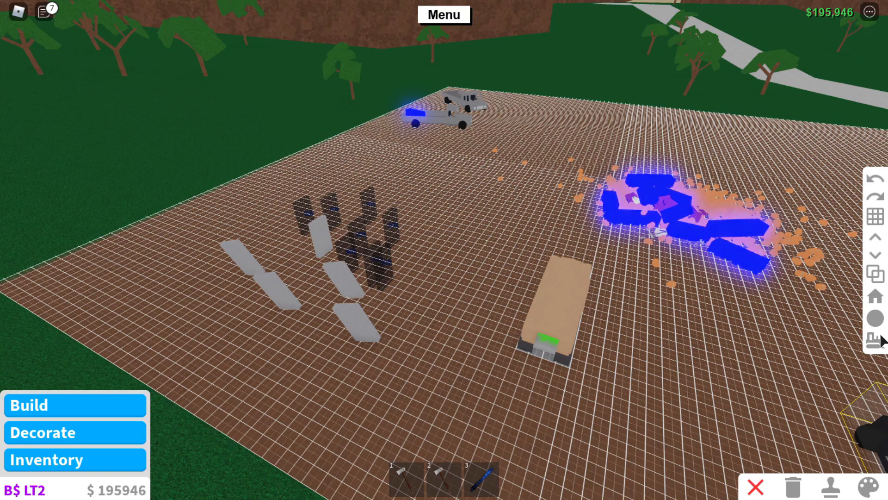
pyautogui.moveTo(600, 241)
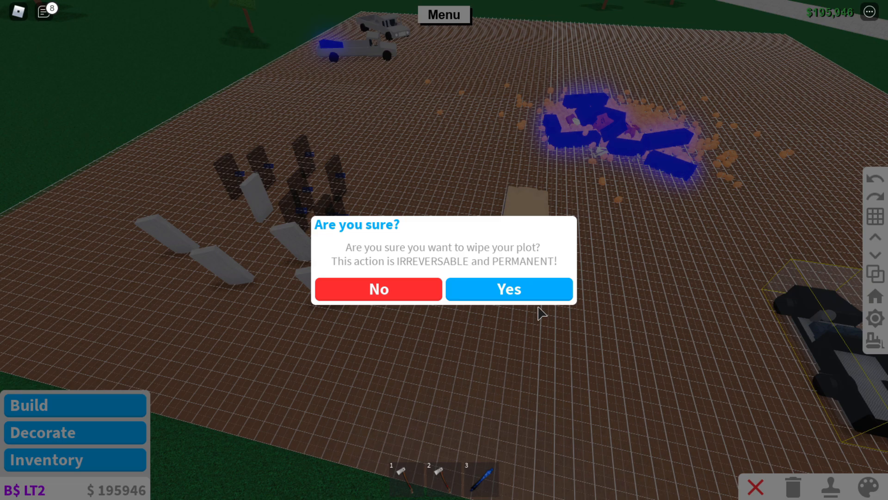
pyautogui.moveTo(394, 289)
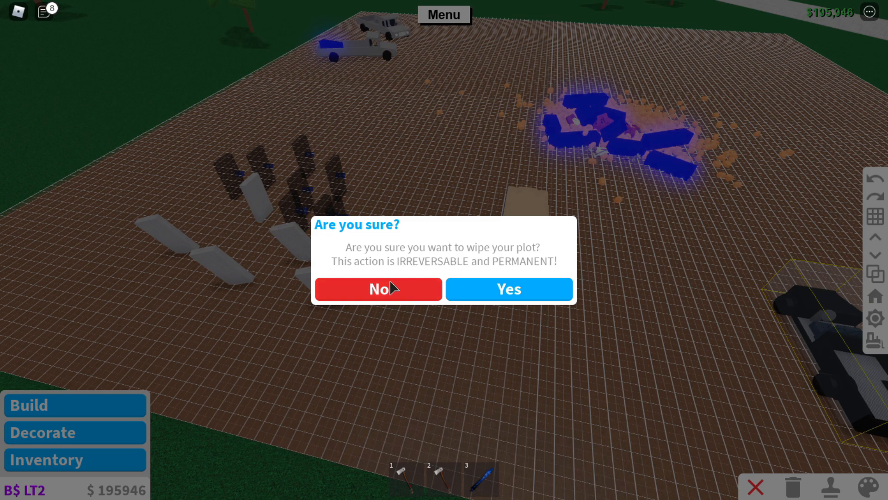
# - Decline the plot wipe, keeping all pieces, and show the priced item catalogue
pyautogui.click(378, 288)
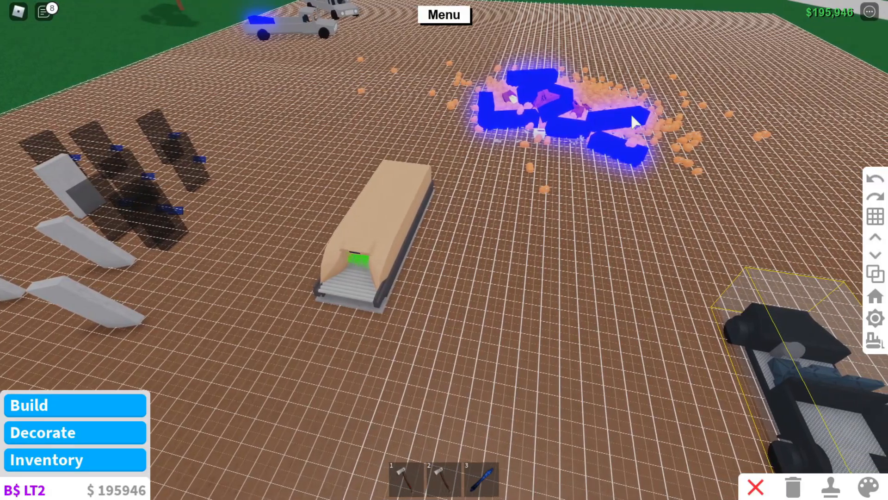
pyautogui.click(29, 405)
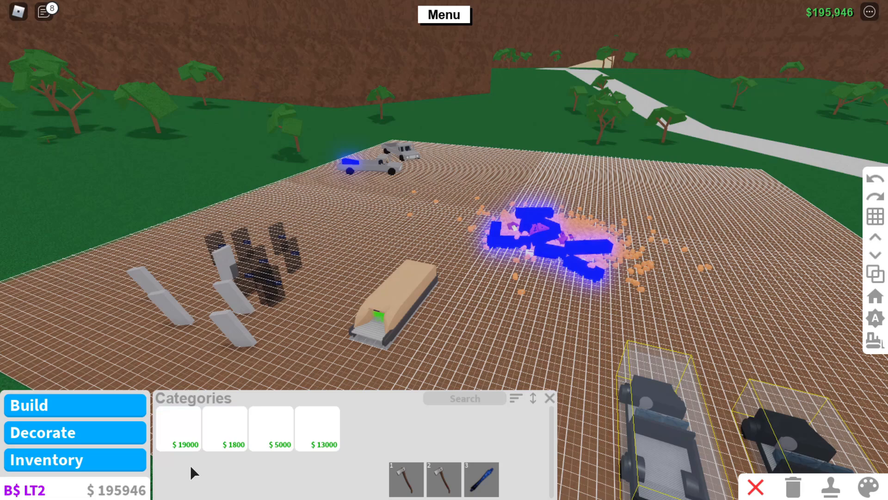
# - Show Decorate shops like Wood R US, Fancy Furnishings and Link's Logic
pyautogui.click(42, 432)
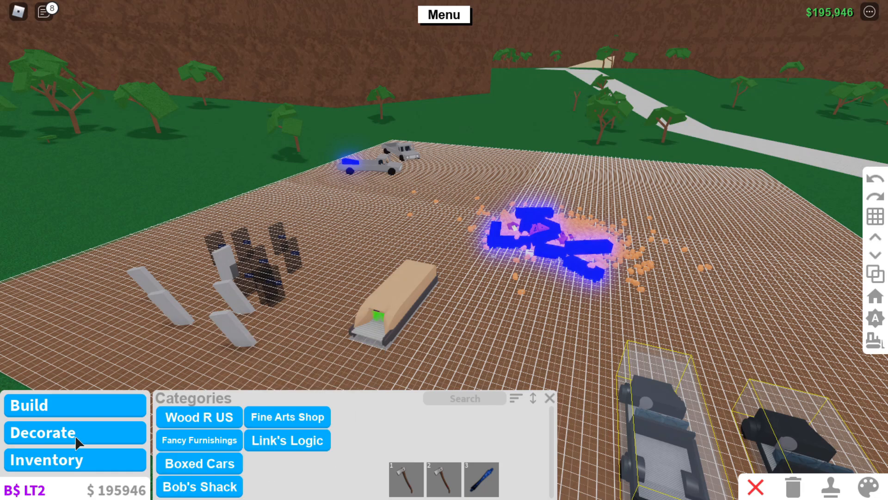
pyautogui.click(287, 440)
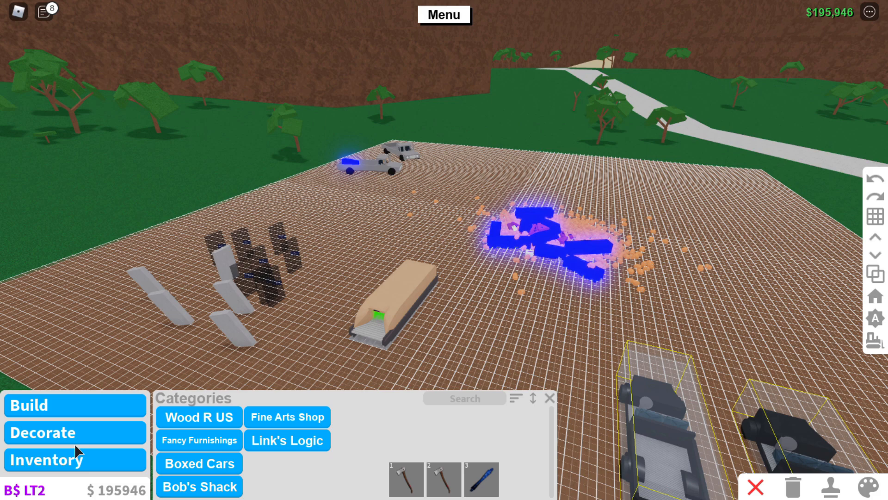
pyautogui.moveTo(206, 447)
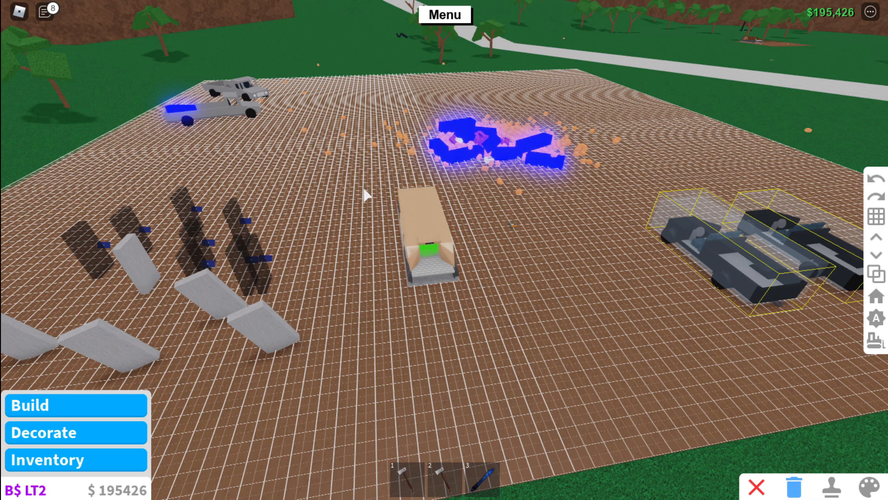
pyautogui.moveTo(489, 141)
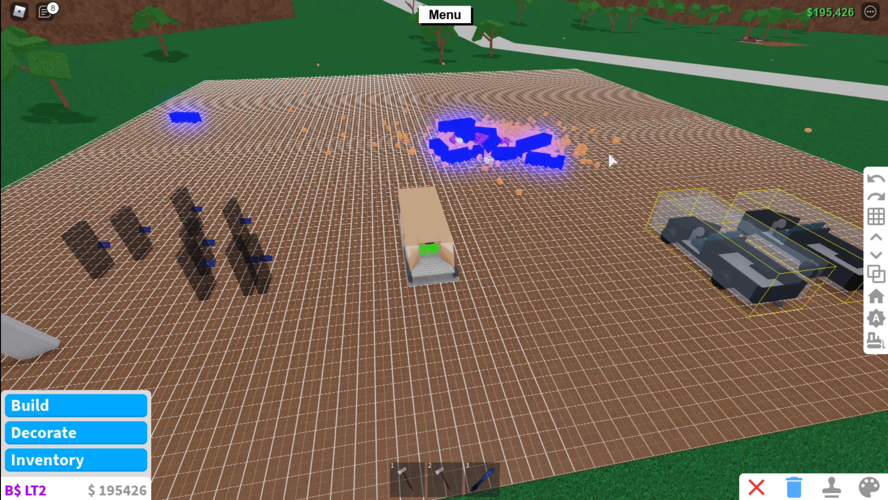
pyautogui.moveTo(527, 150)
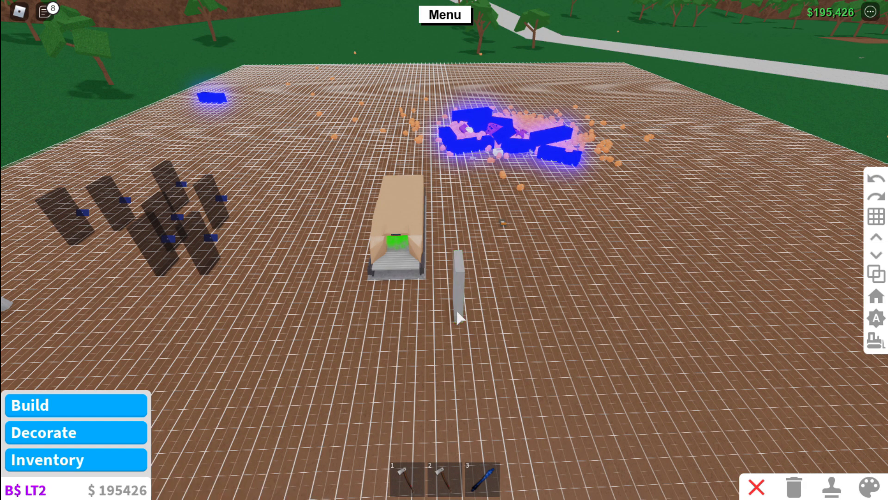
pyautogui.moveTo(827, 484)
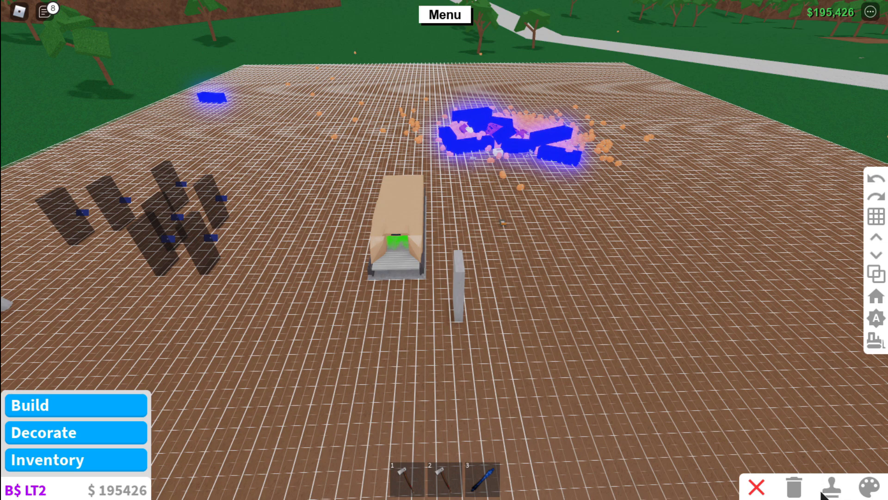
pyautogui.moveTo(719, 394)
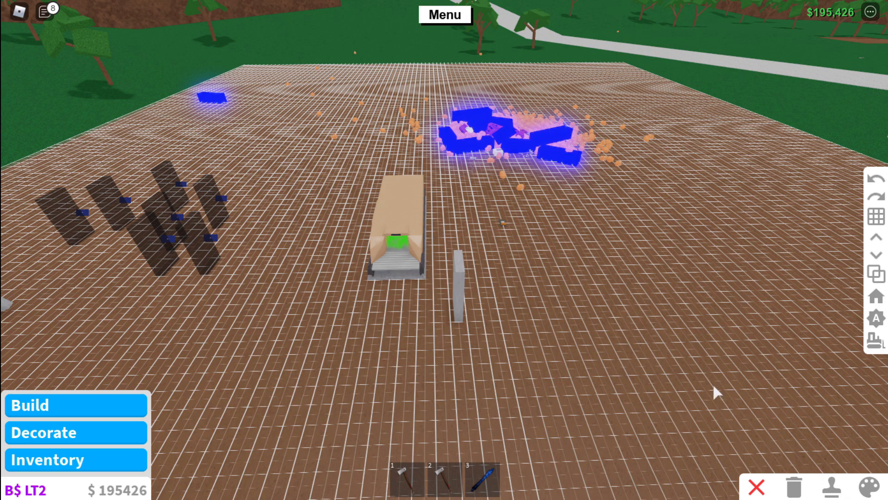